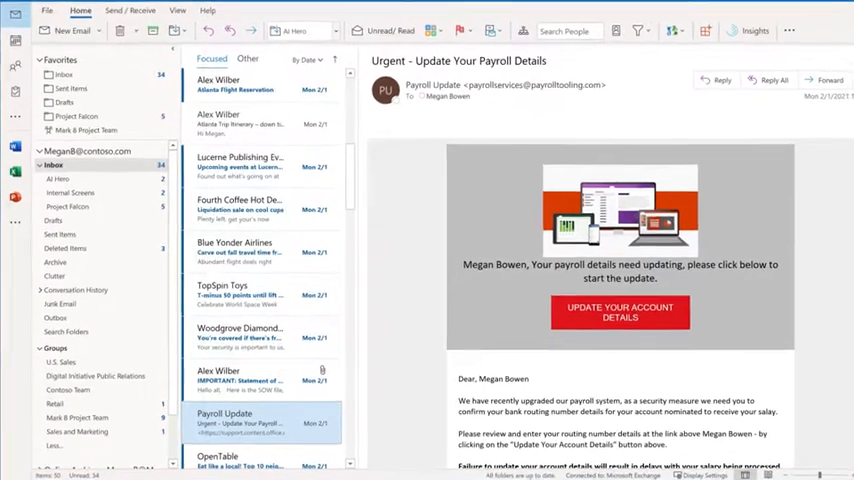
# Open the AI Hero subfolder under Inbox to view Alex Wilber's 'Your Review Required' message
pyautogui.click(61, 166)
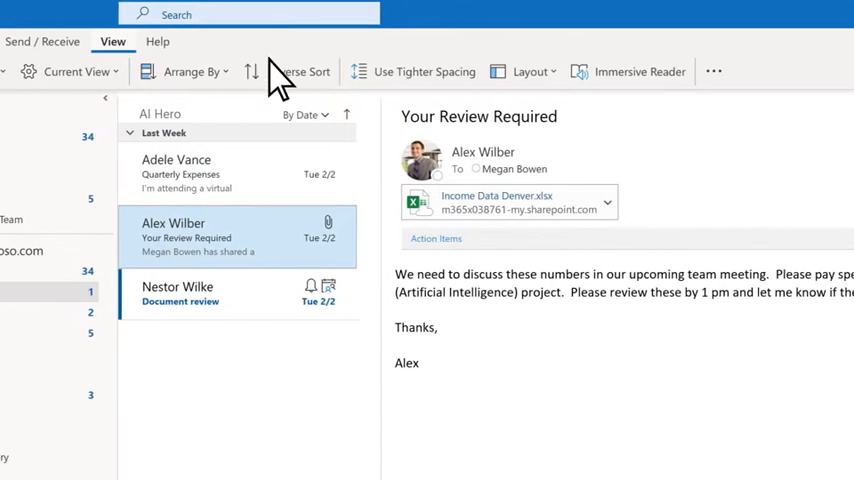
# Add the Calendar To-Do Bar beside the message from the View tab's Layout options
pyautogui.click(428, 71)
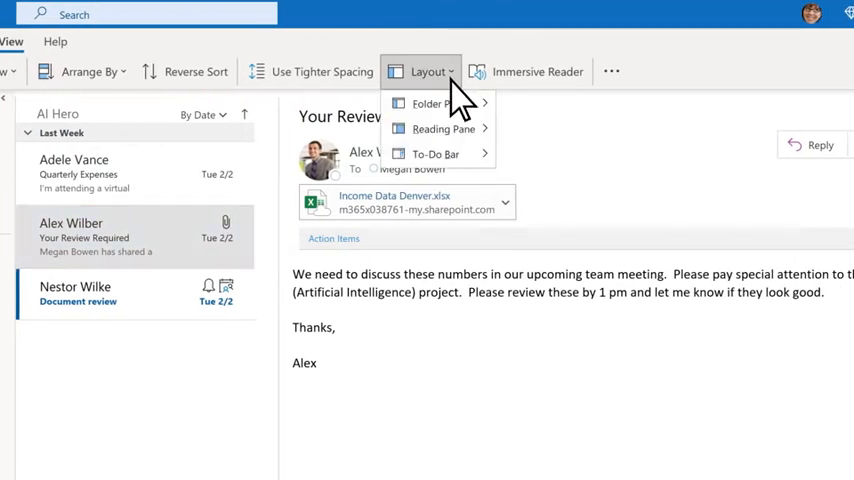
pyautogui.click(435, 104)
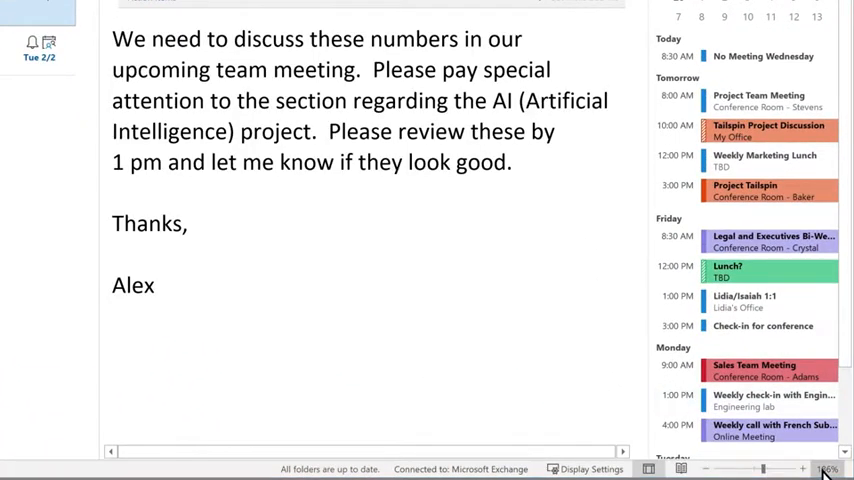
# Adjust the reading pane zoom from the status bar slider
pyautogui.click(828, 468)
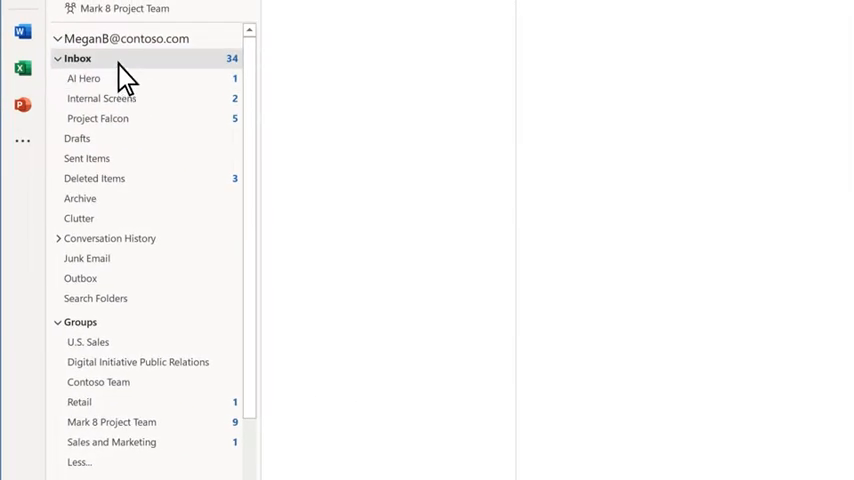
pyautogui.rightClick(77, 58)
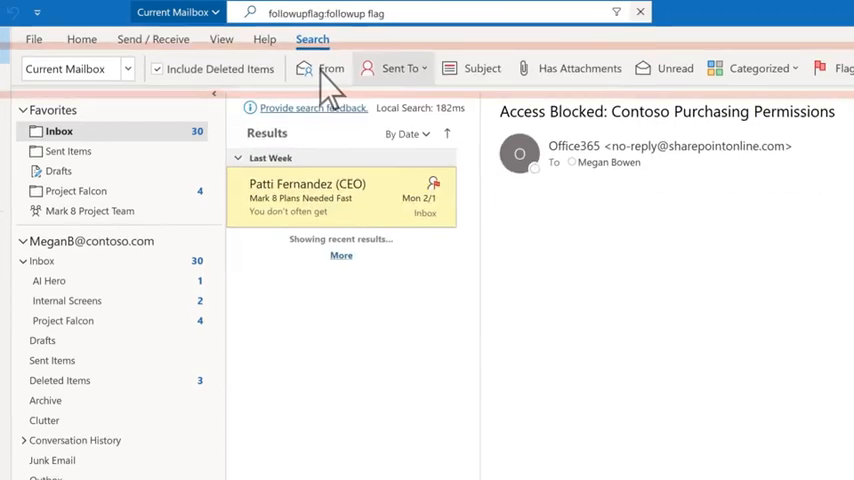
# Open Patti Fernandez's flagged 'Mark 8 Plans Needed Fast' message from the search results
pyautogui.click(307, 190)
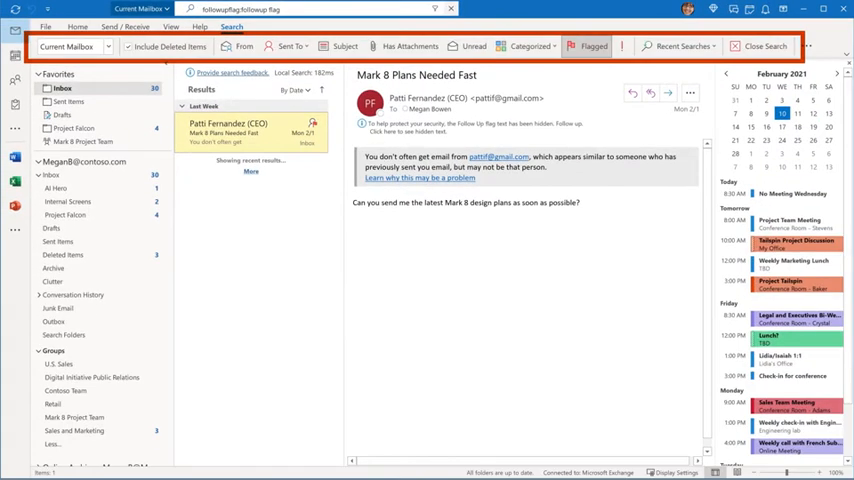